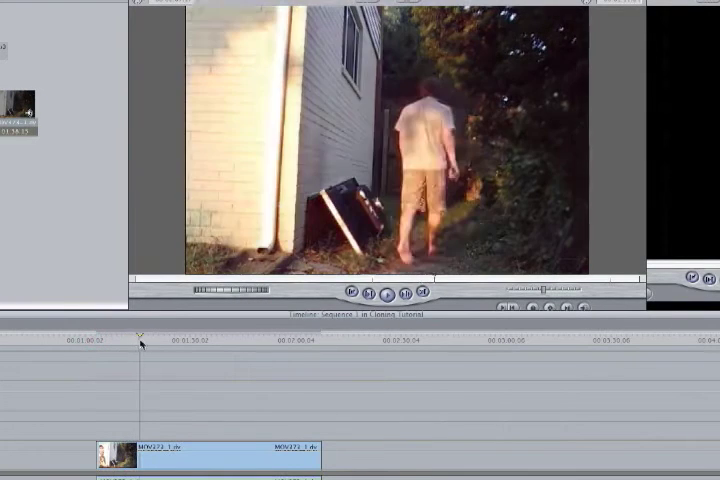
Step: Crop the top clip's edge in the Canvas so the lower copy of the person shows beside it
left_click_drag(144, 344, 180, 344)
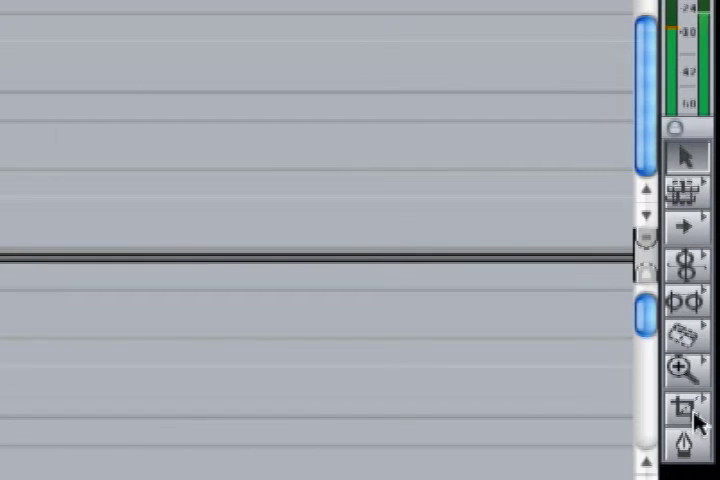
mouse_move(684, 410)
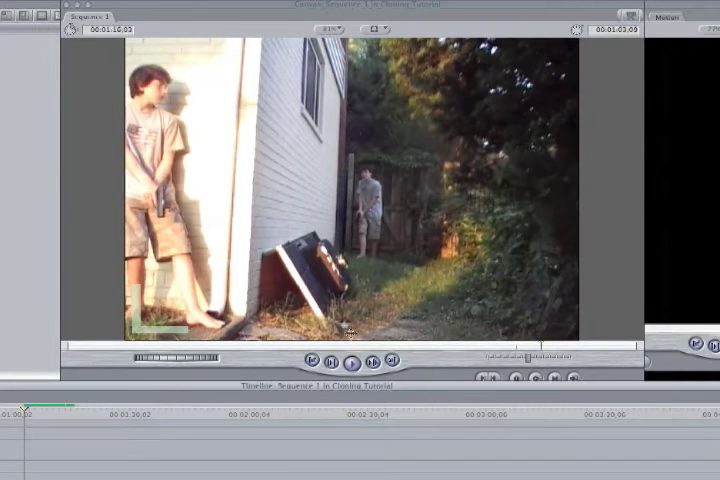
left_click(348, 200)
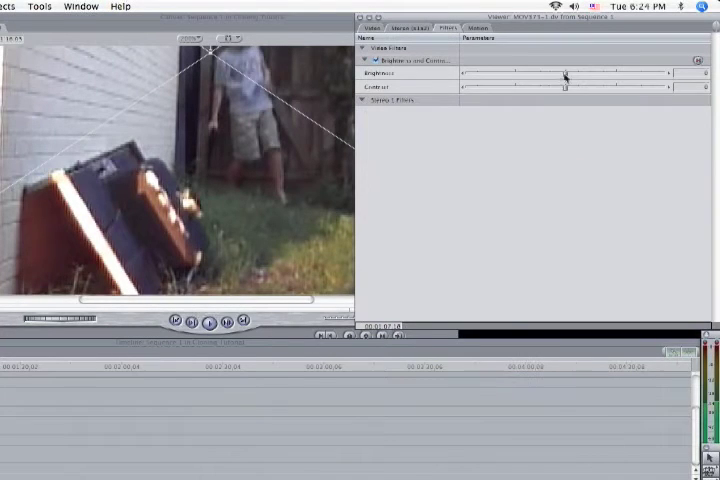
Step: Nudge the clone clip's Brightness and Contrast sliders until both copies of the person match
left_click_drag(564, 74, 558, 74)
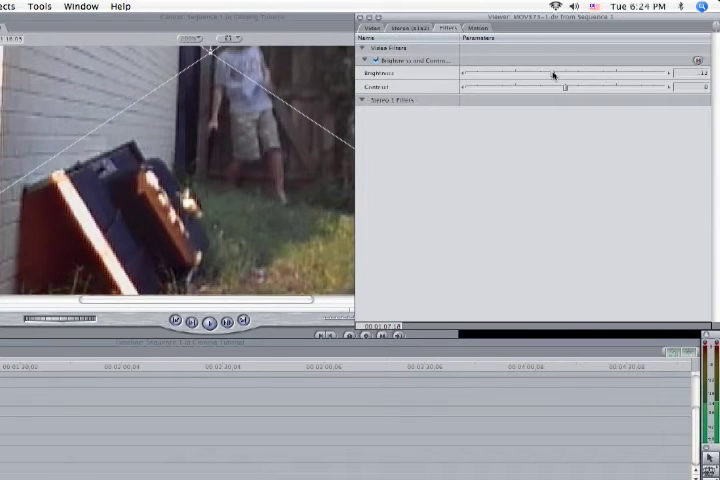
left_click_drag(552, 74, 550, 74)
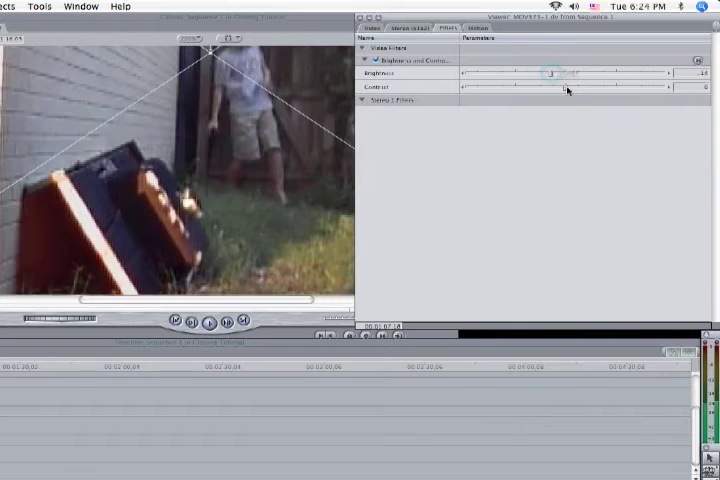
left_click_drag(550, 88, 568, 88)
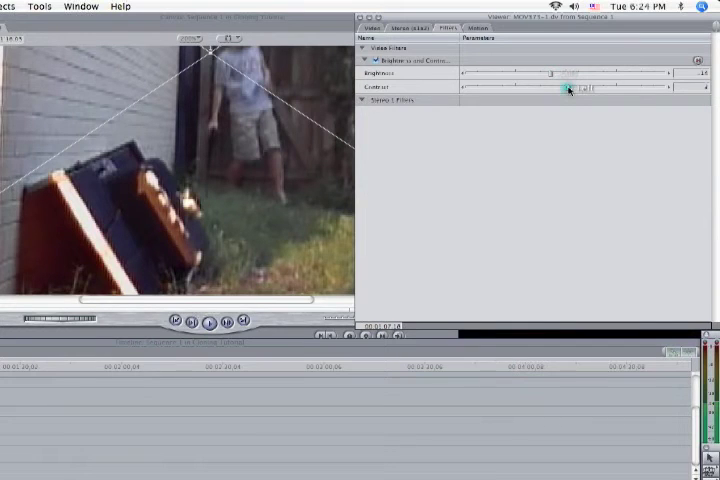